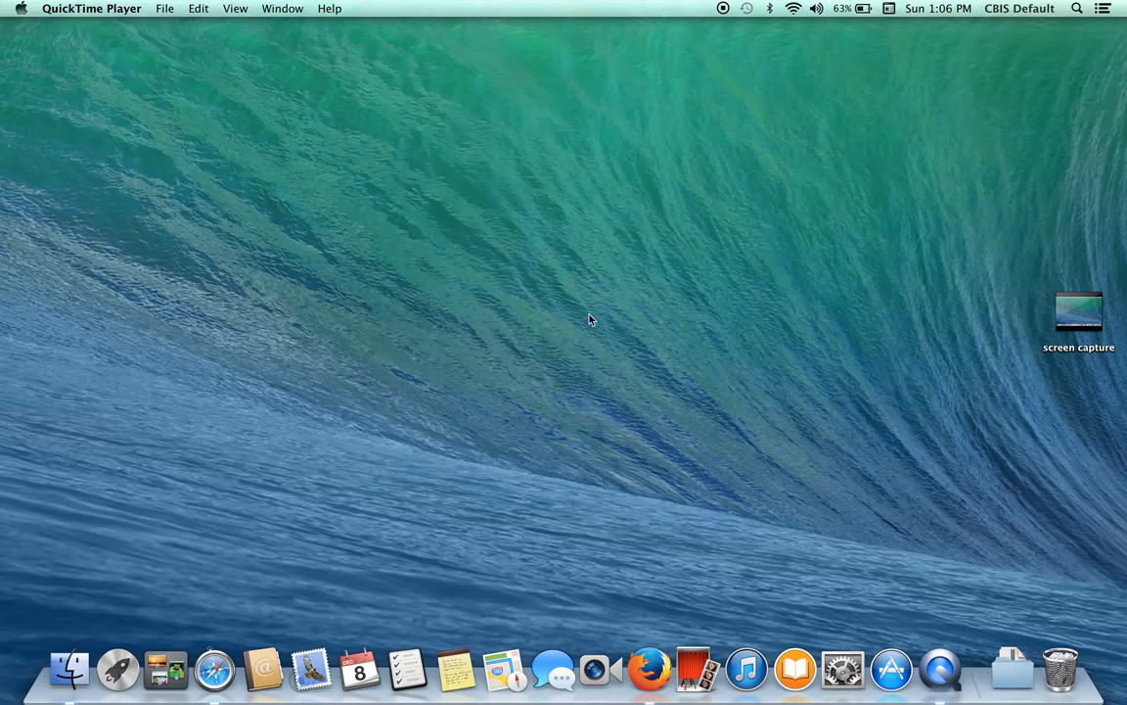
mouse_move(575, 279)
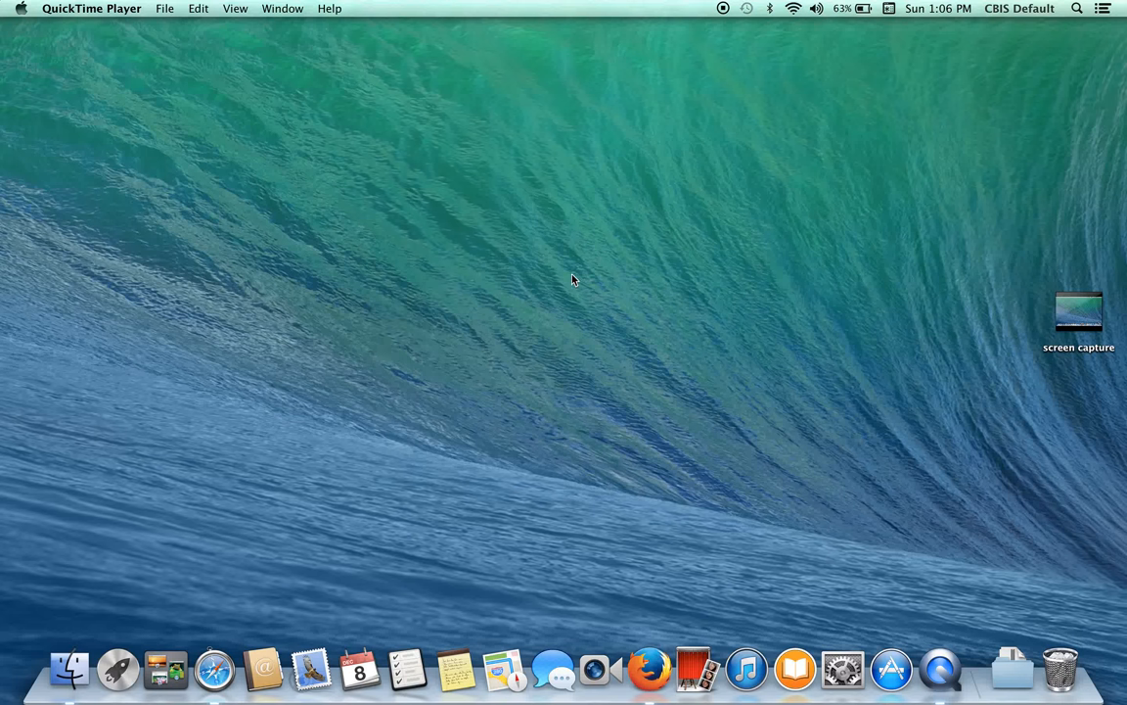
mouse_move(463, 242)
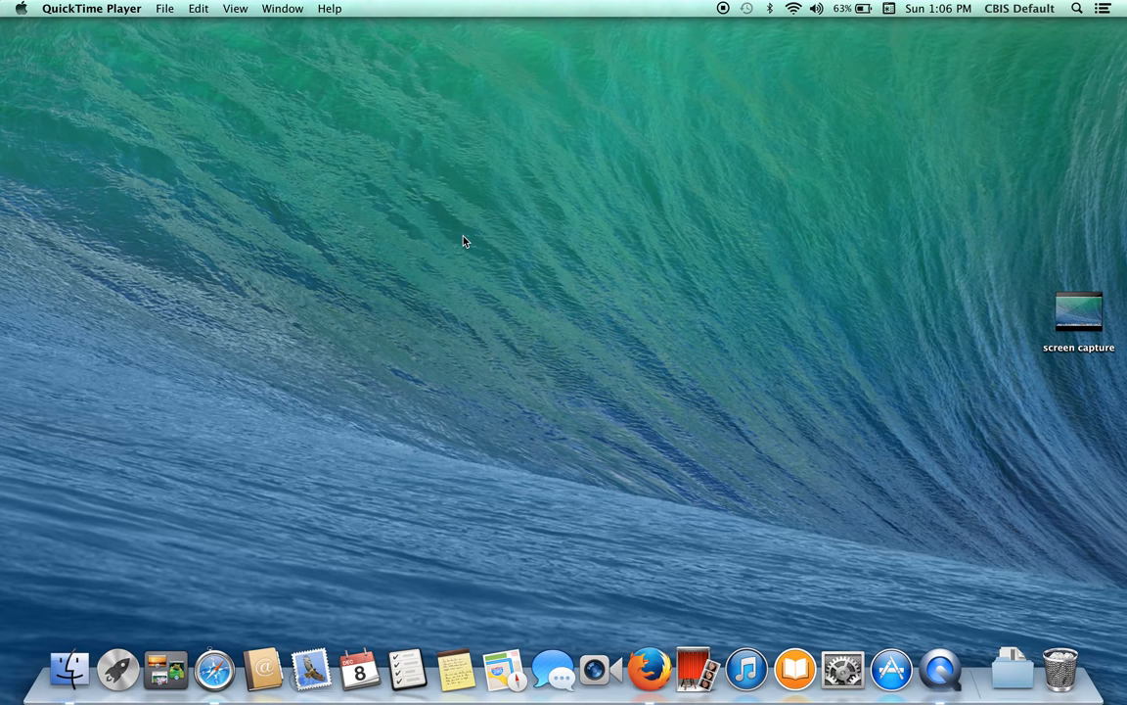
Use Spotlight, then show QuickTime Player's File menu with the New Screen Recording option
click(1087, 13)
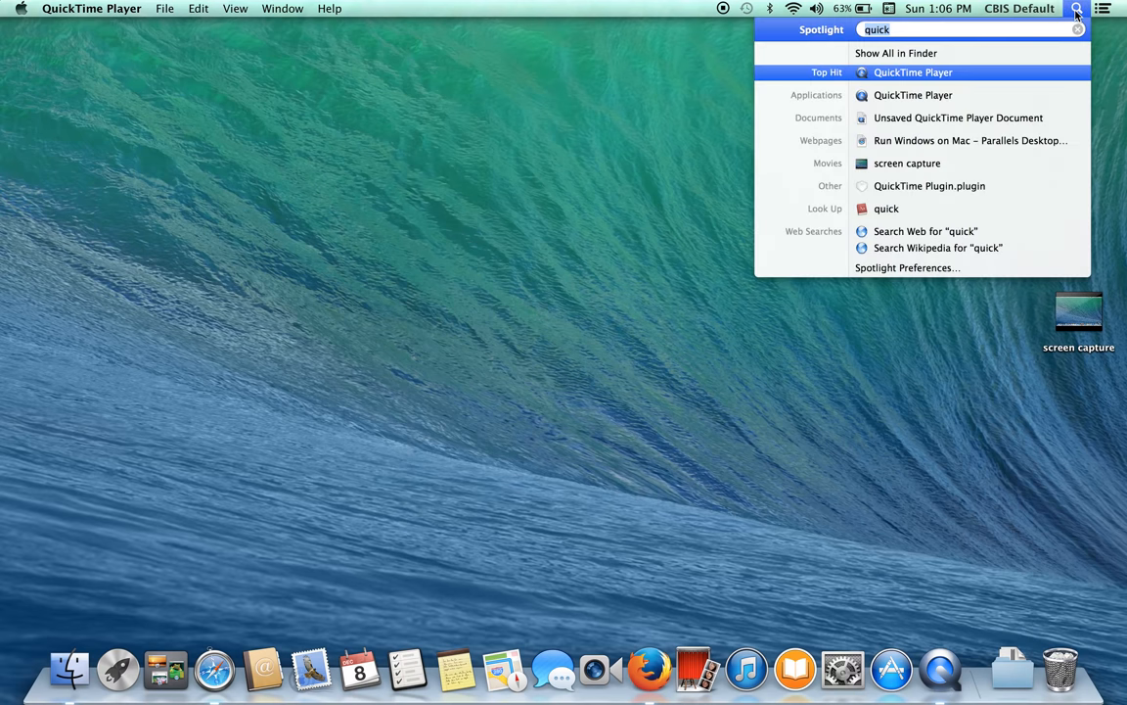
mouse_move(984, 33)
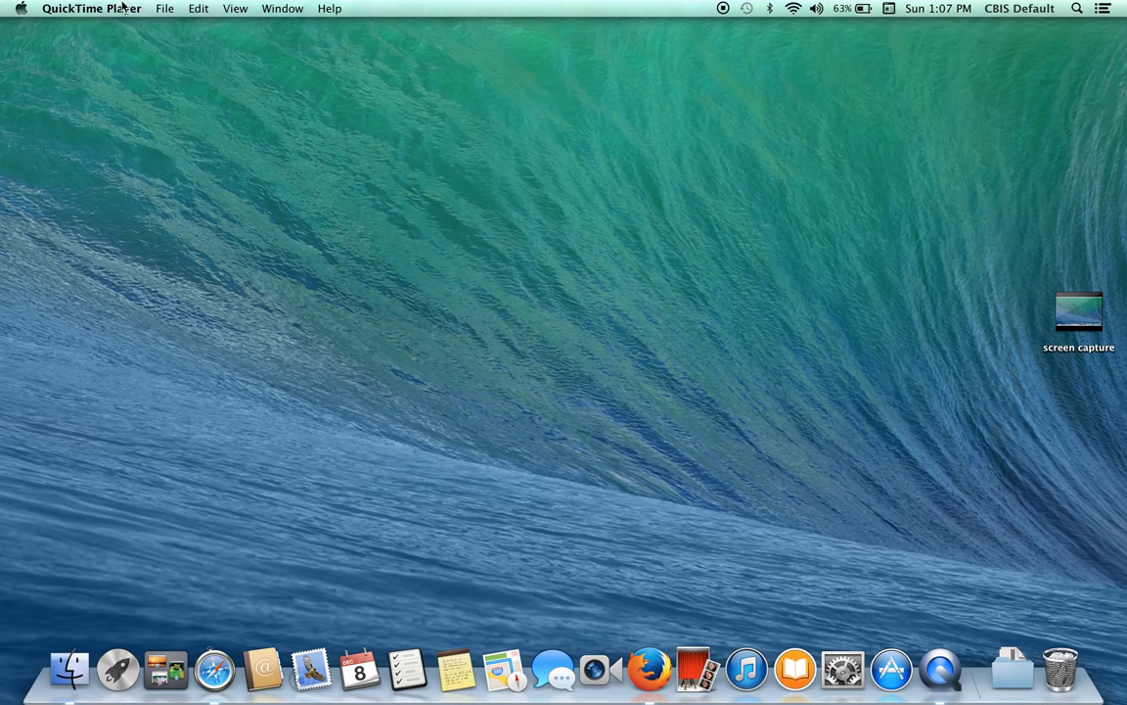
click(166, 8)
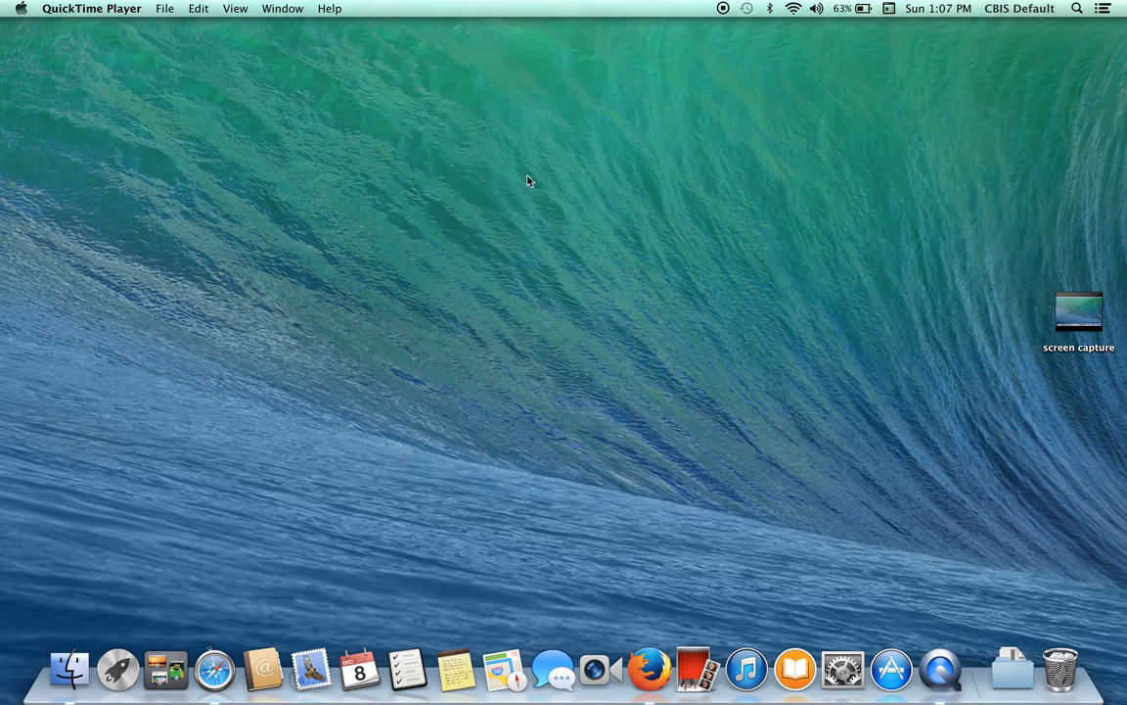
mouse_move(481, 218)
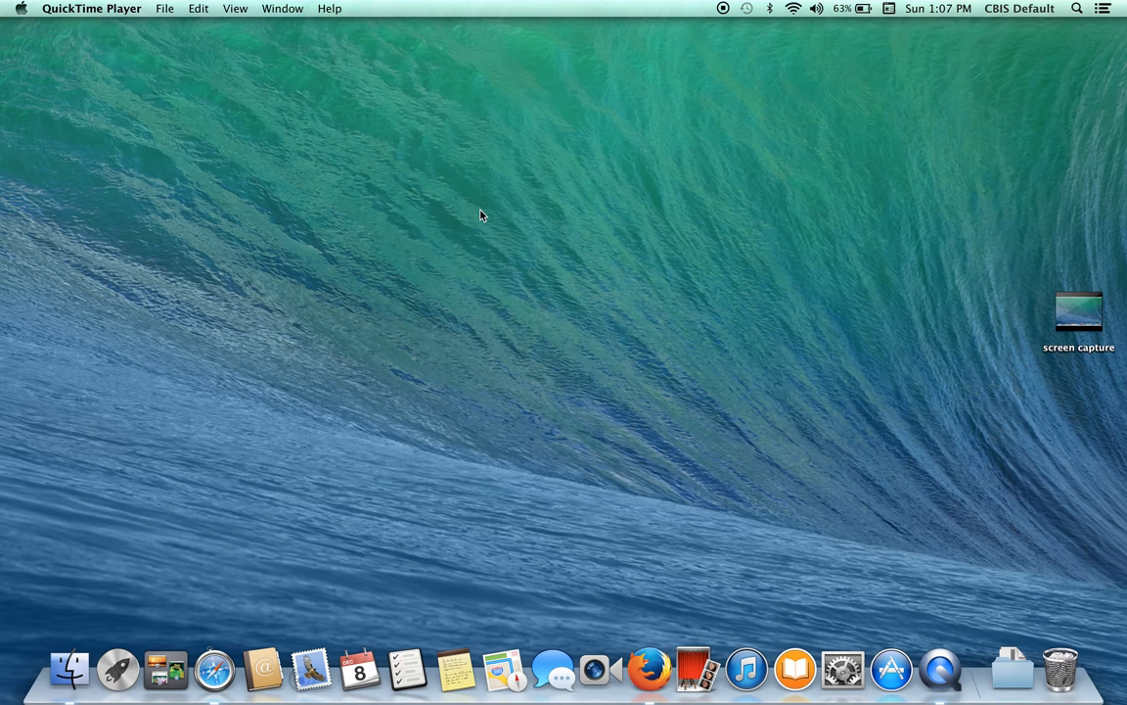
mouse_move(305, 116)
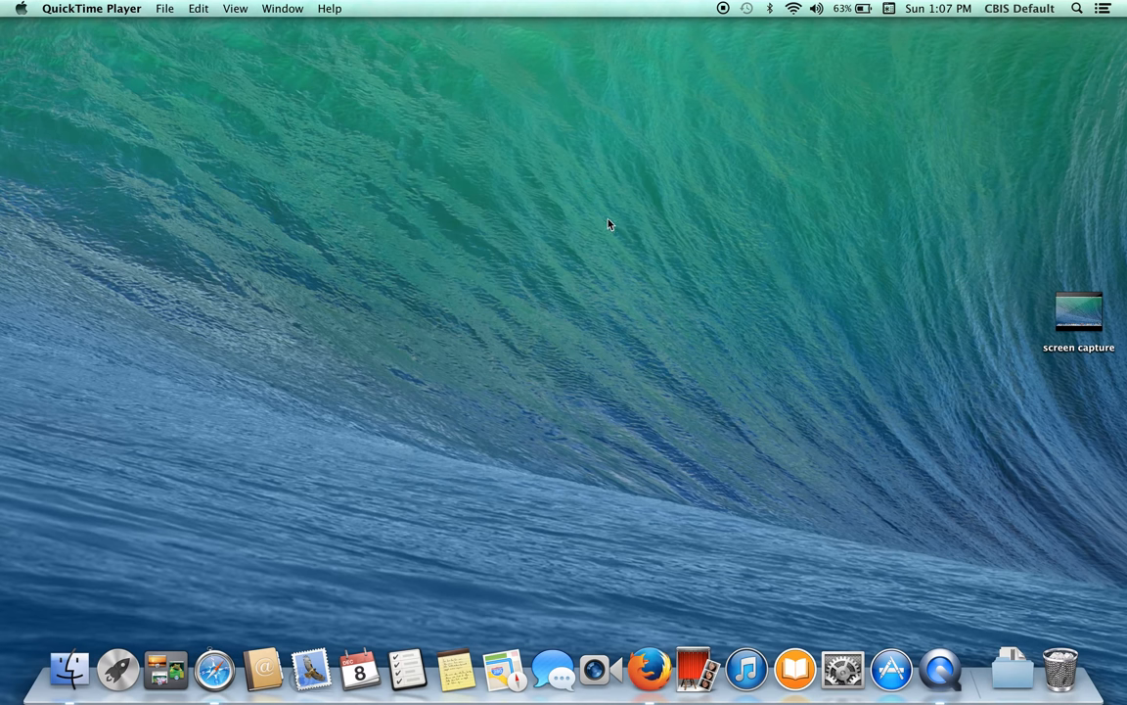
mouse_move(707, 24)
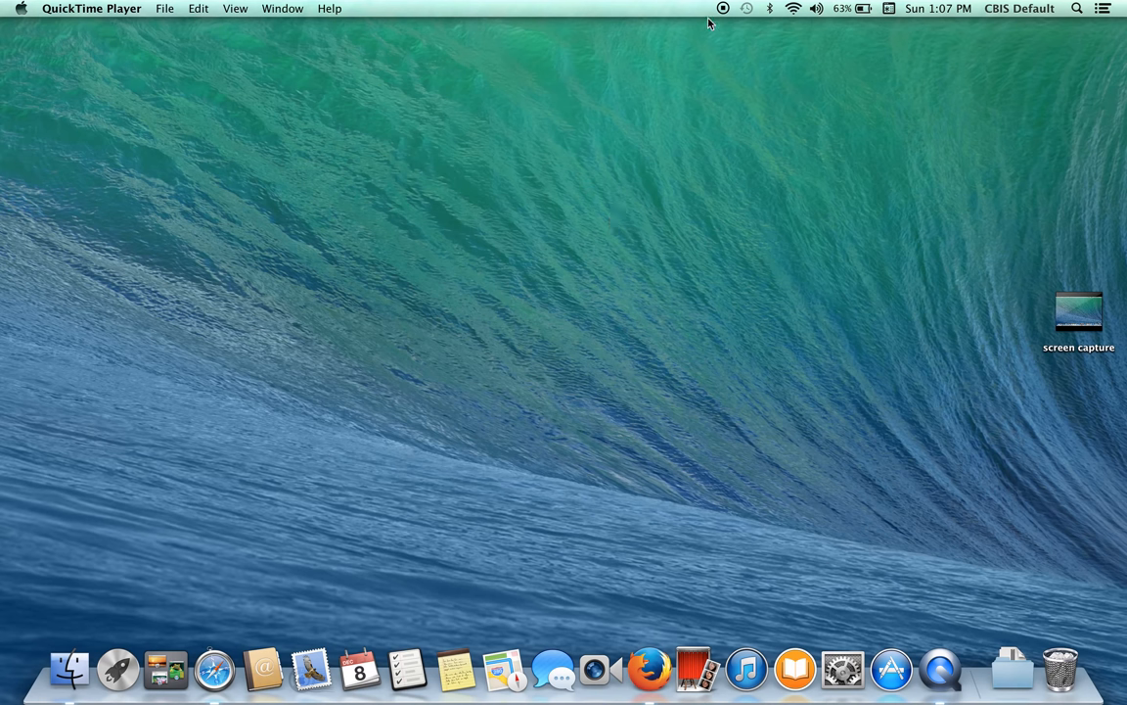
mouse_move(675, 83)
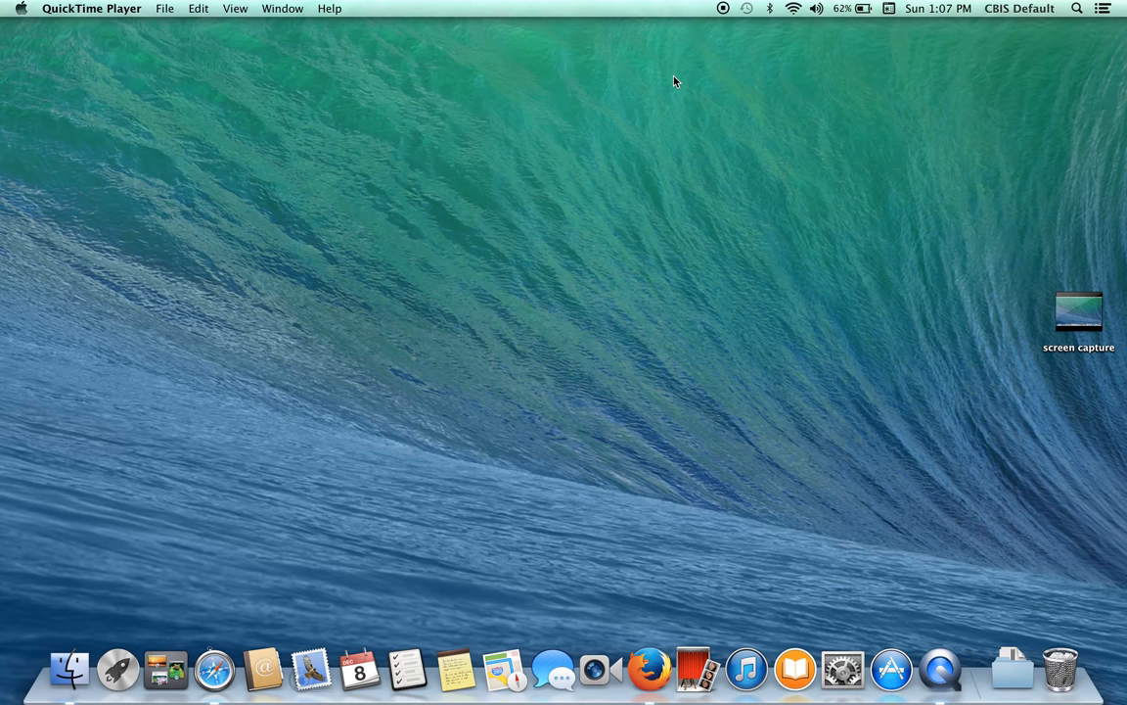
click(175, 10)
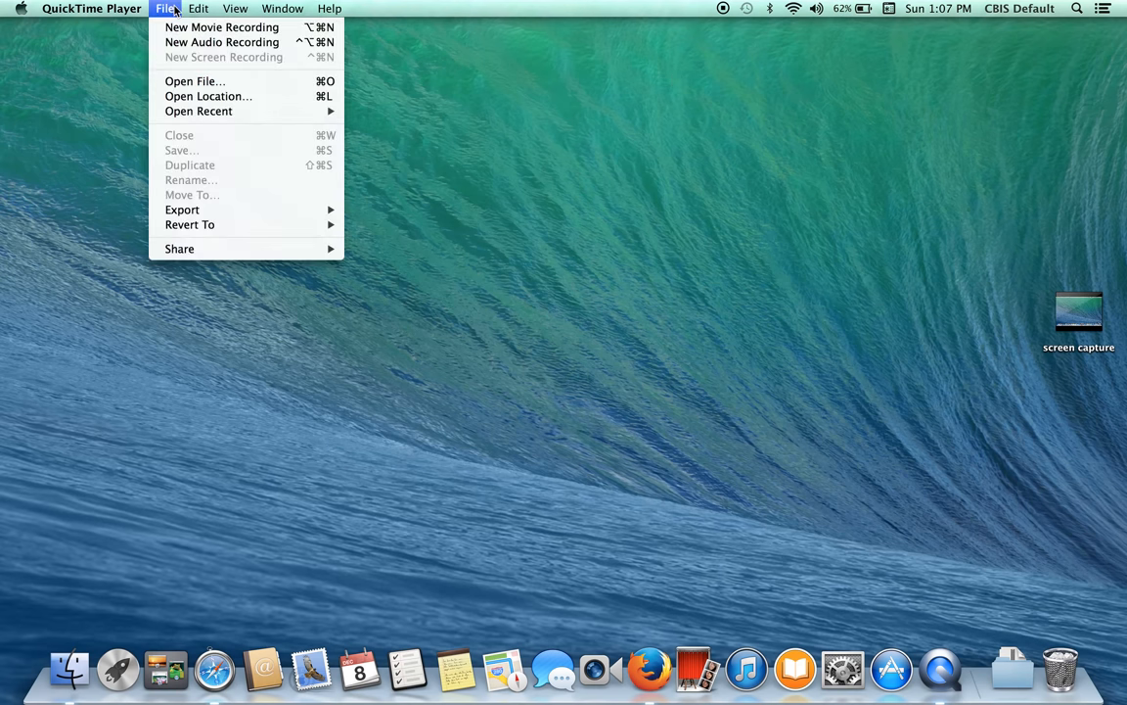
mouse_move(527, 157)
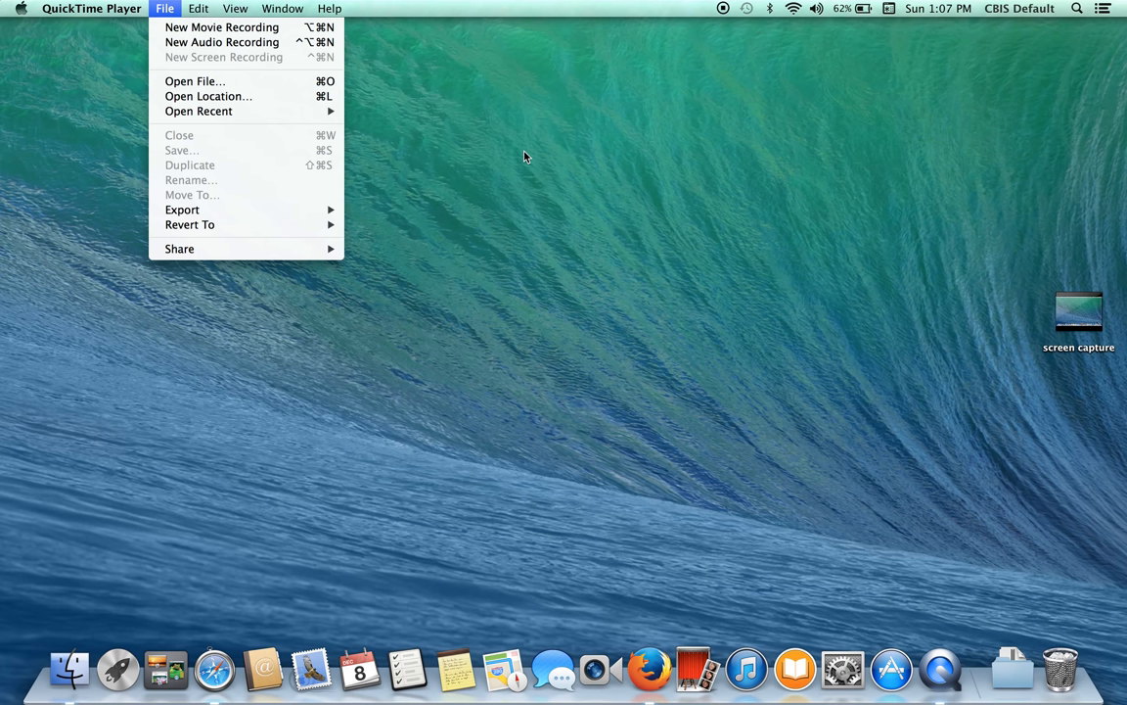
mouse_move(731, 167)
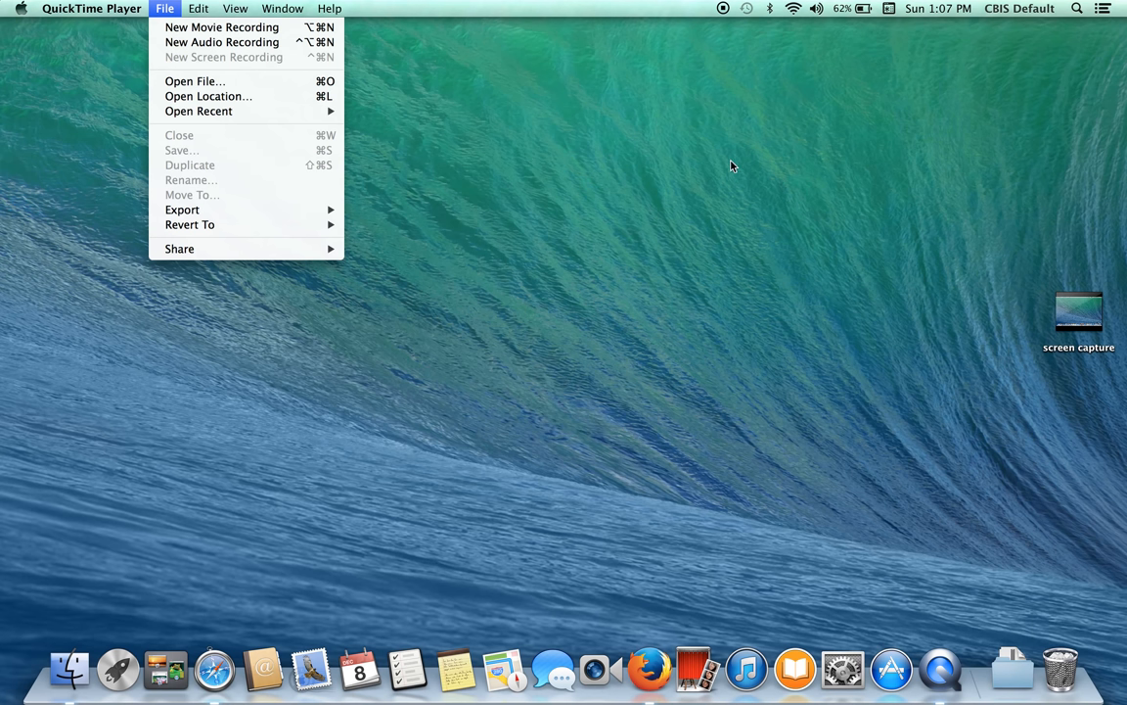
mouse_move(733, 132)
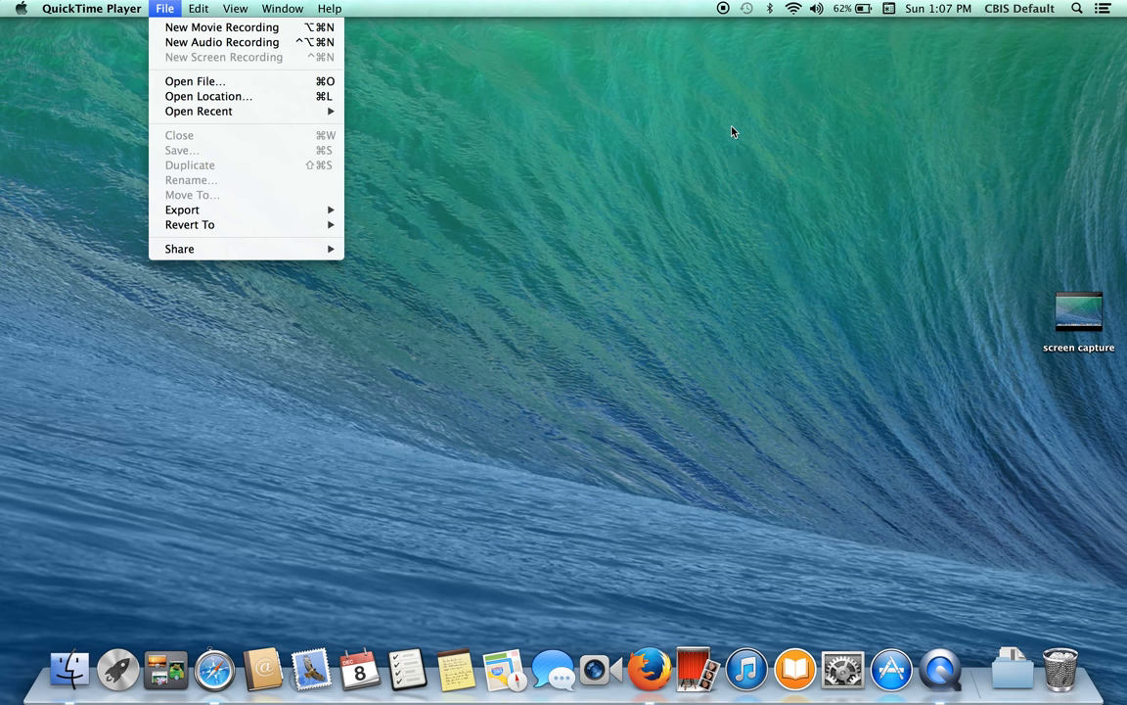